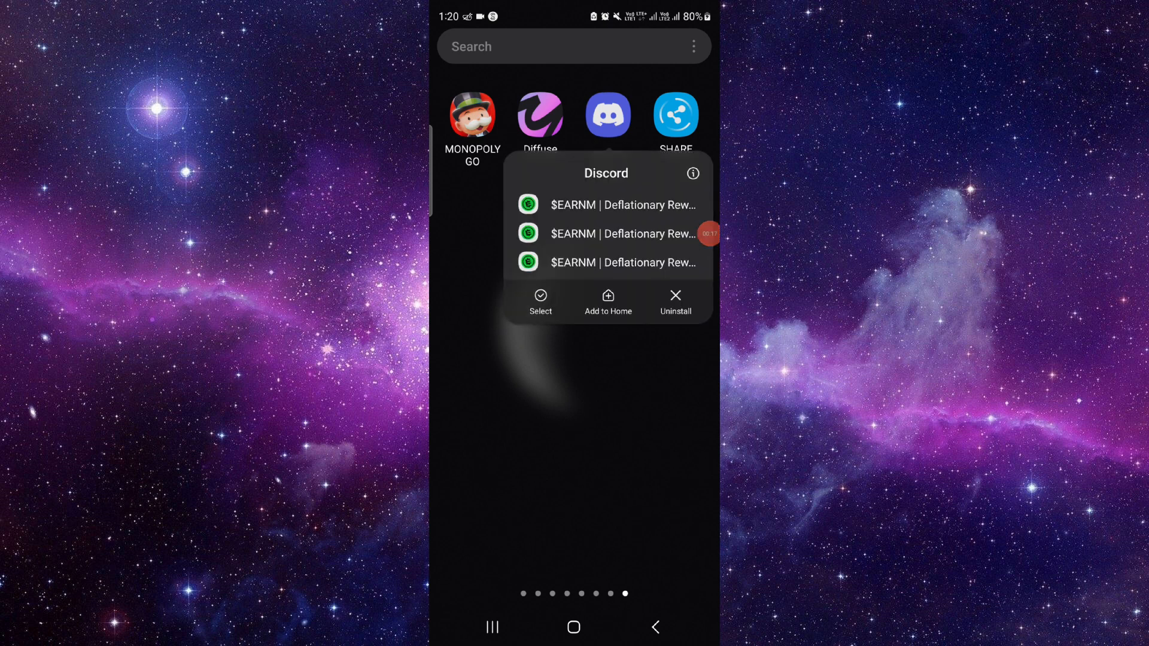
Step: Bring up Discord's App info page from its home-screen icon
left_click(692, 173)
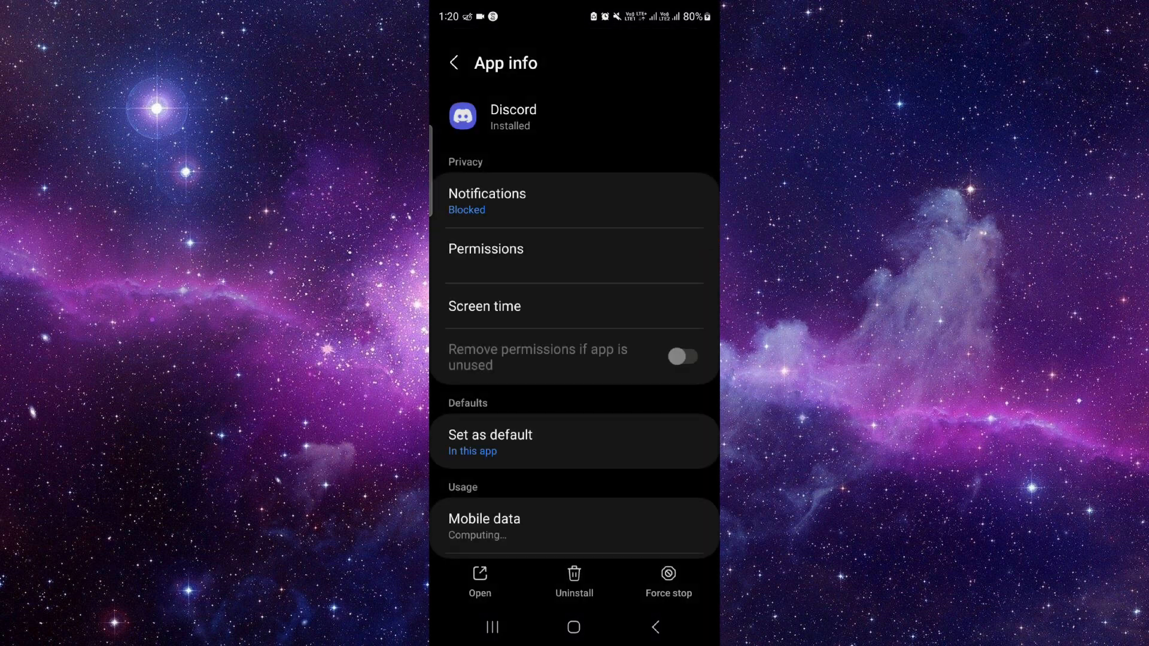
Step: Clear Discord's stored app data from Storage, confirming the permanent deletion, and return home
left_click(683, 357)
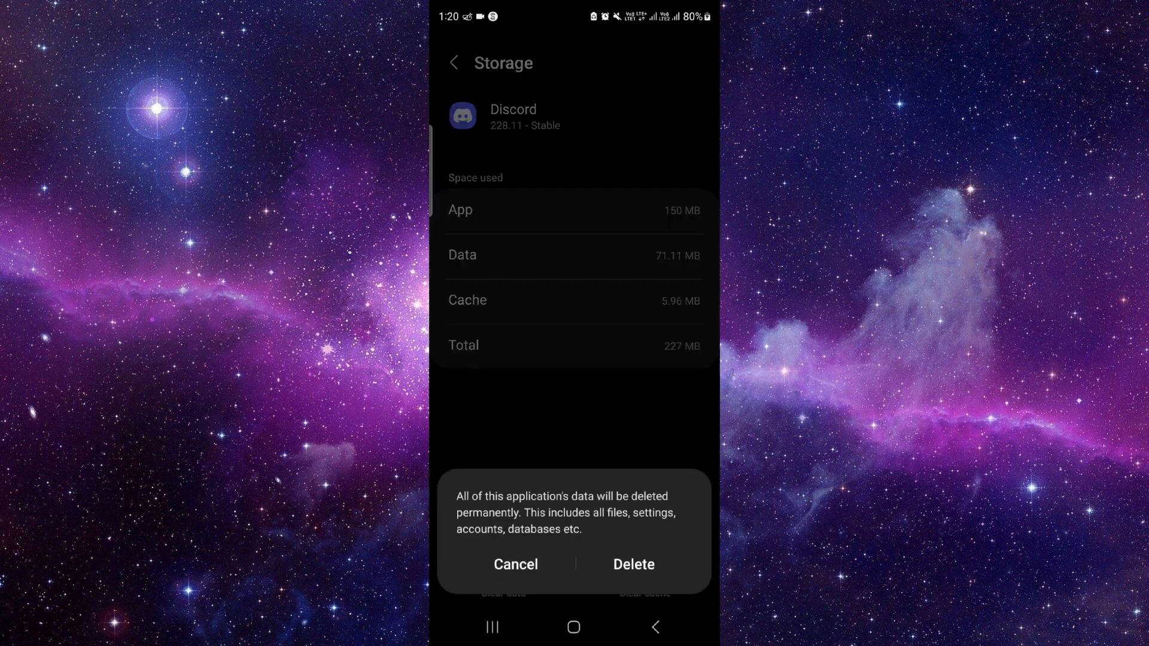
left_click(514, 564)
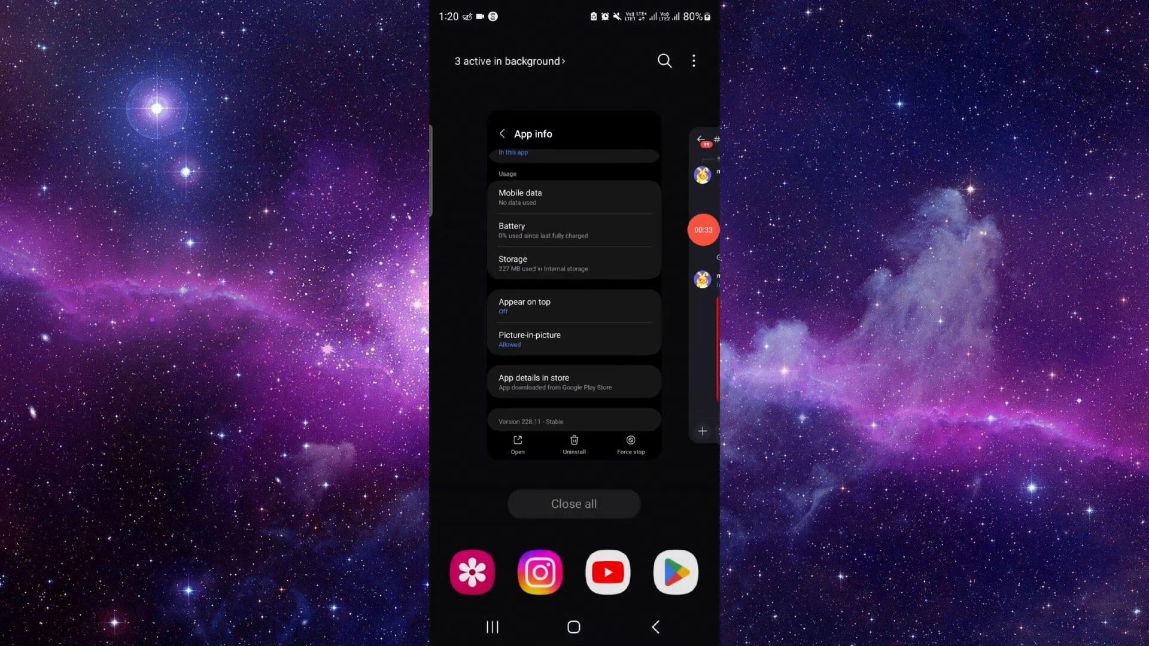
left_click(574, 626)
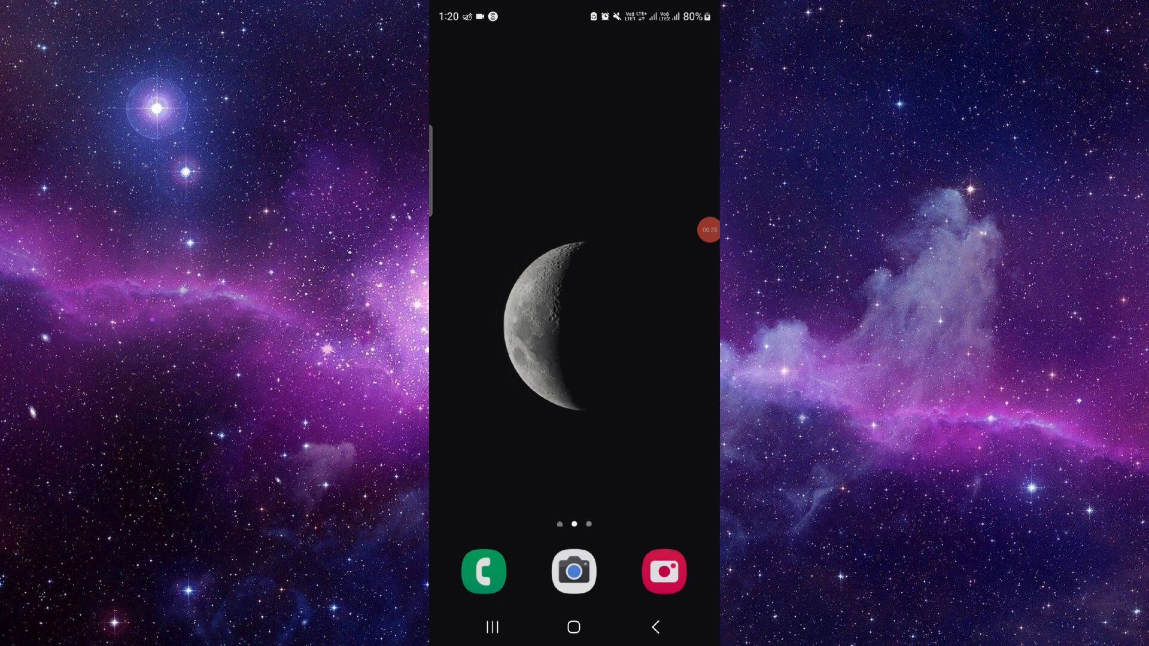